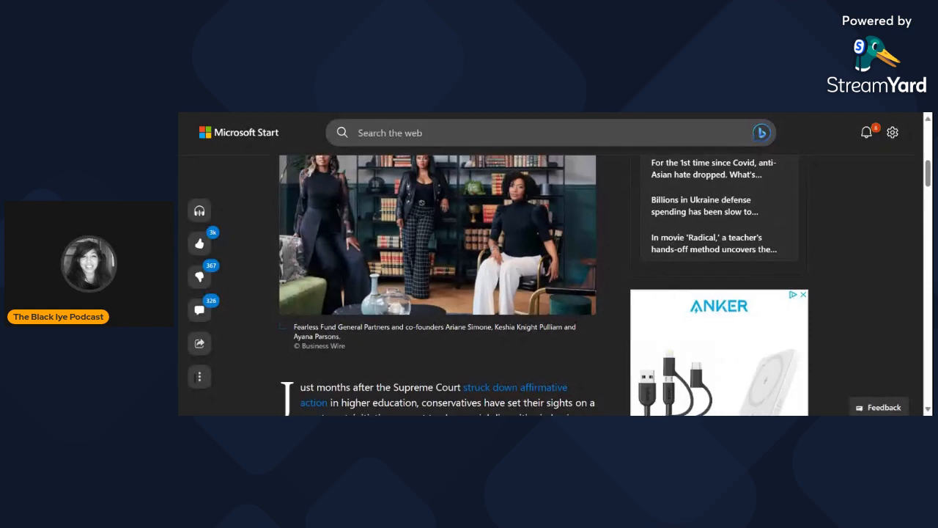
Step: Return to the top of the NBC News article on Black entrepreneurs and DEI lawsuits
{"action": "scroll", "scroll_direction": "up", "scroll_amount": 3}
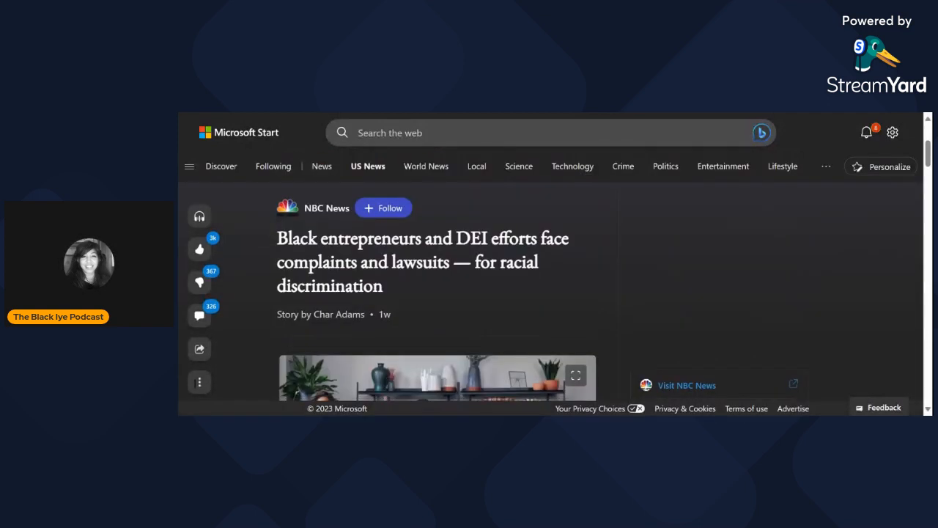
{"action": "scroll", "scroll_direction": "down", "scroll_amount": 3}
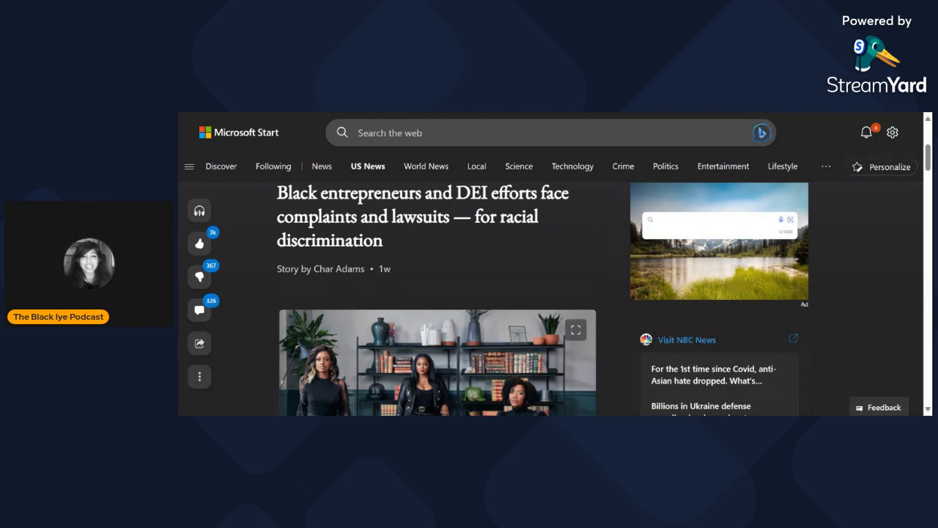
Step: Scroll below the byline to show the Fearless Fund co-founders photo and caption
{"action": "scroll", "scroll_direction": "down", "scroll_amount": 3}
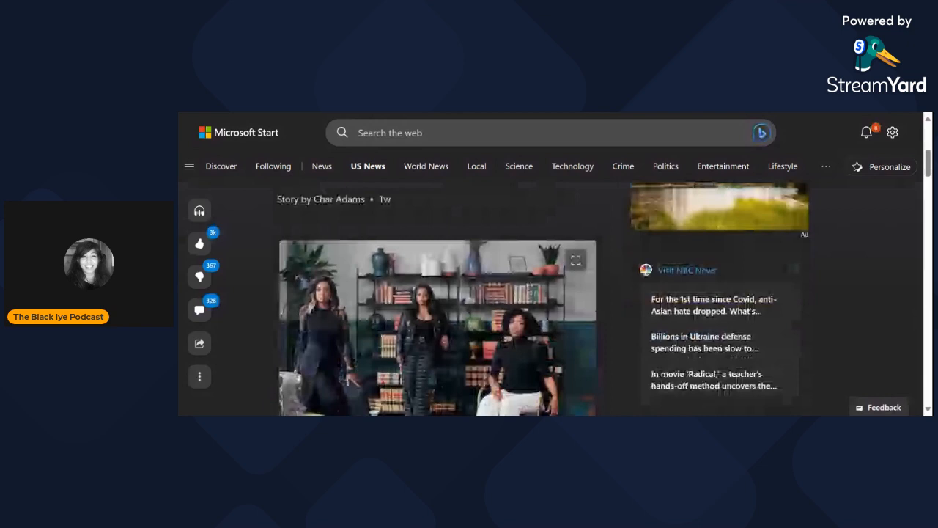
{"action": "scroll", "scroll_direction": "up", "scroll_amount": 3}
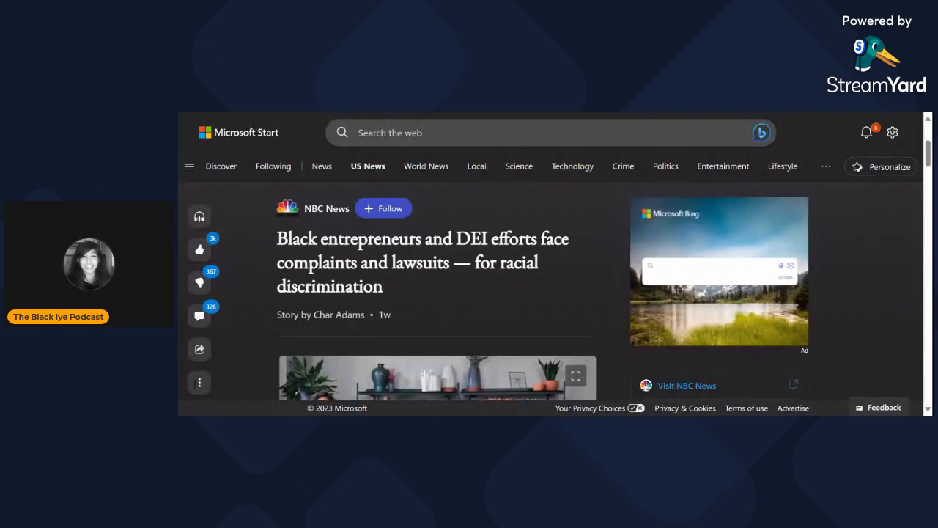
{"action": "scroll", "scroll_direction": "down", "scroll_amount": 3}
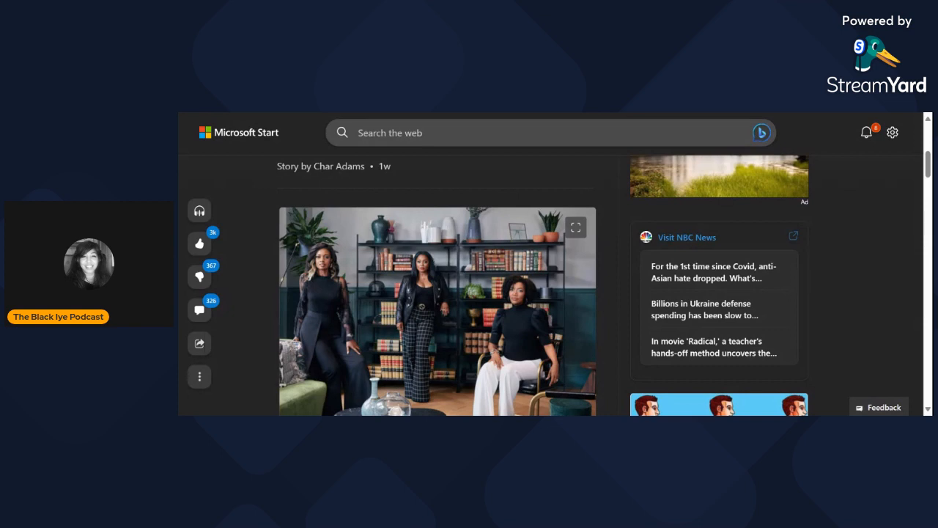
{"action": "scroll", "scroll_direction": "down", "scroll_amount": 3}
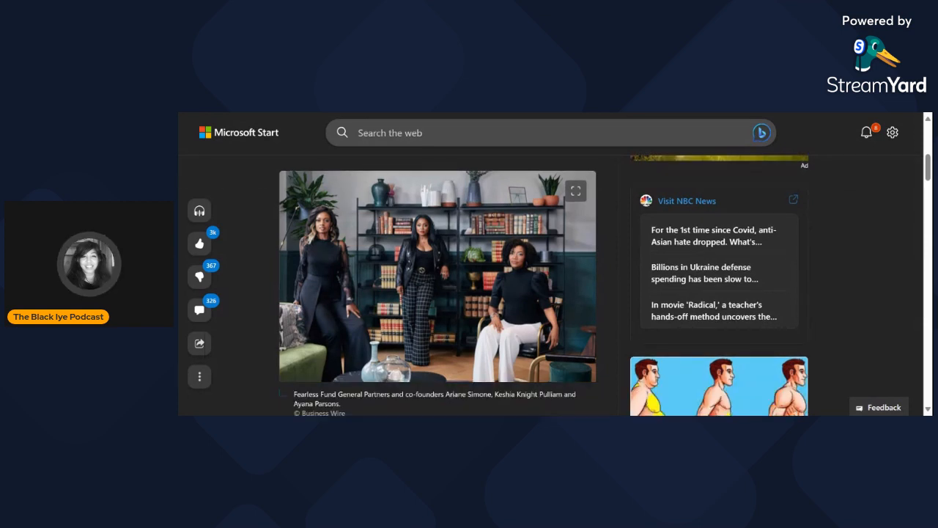
Step: Scroll through the opening paragraphs to the Ed Blum lawsuit paragraph and continue-reading prompt
{"action": "scroll", "scroll_direction": "down", "scroll_amount": 3}
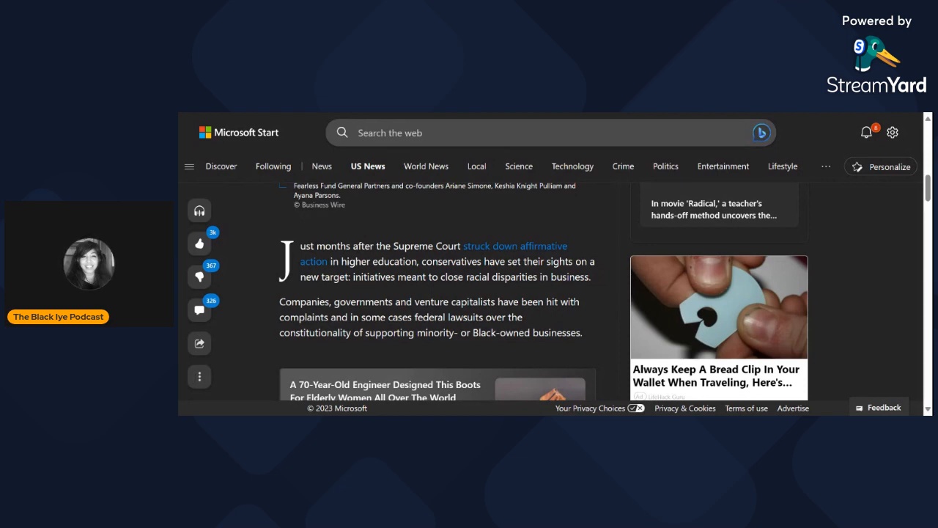
{"action": "scroll", "scroll_direction": "down", "scroll_amount": 3}
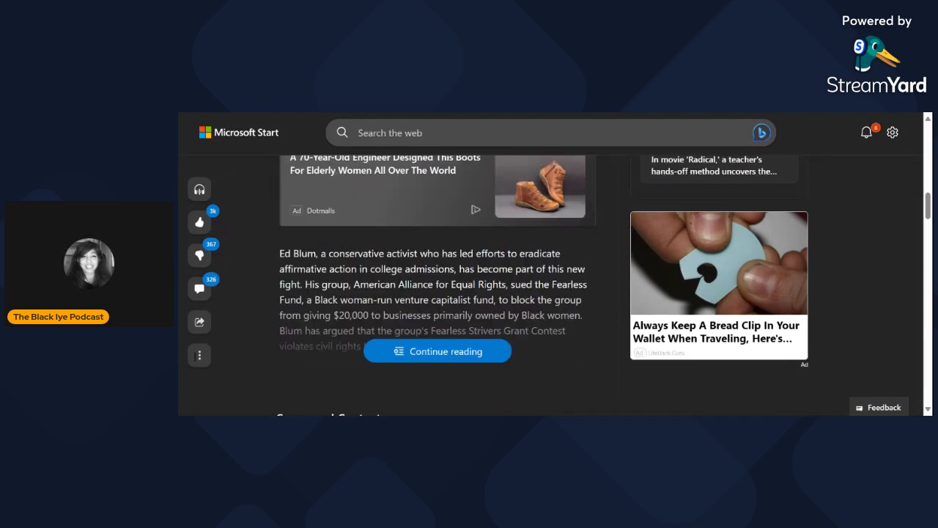
Step: Expand the article and scroll to Fearless Fund's statement on the appeals court ruling
{"action": "scroll", "scroll_direction": "down", "scroll_amount": 3}
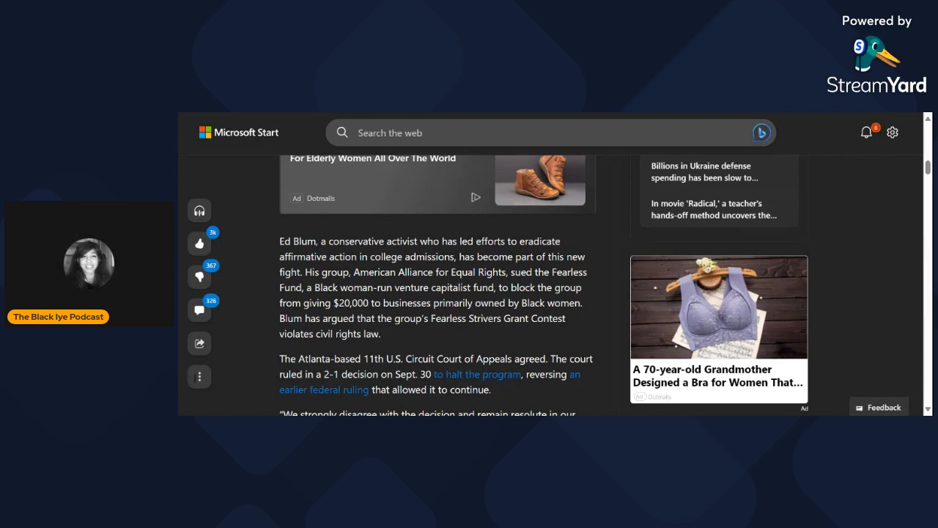
{"action": "scroll", "scroll_direction": "down", "scroll_amount": 3}
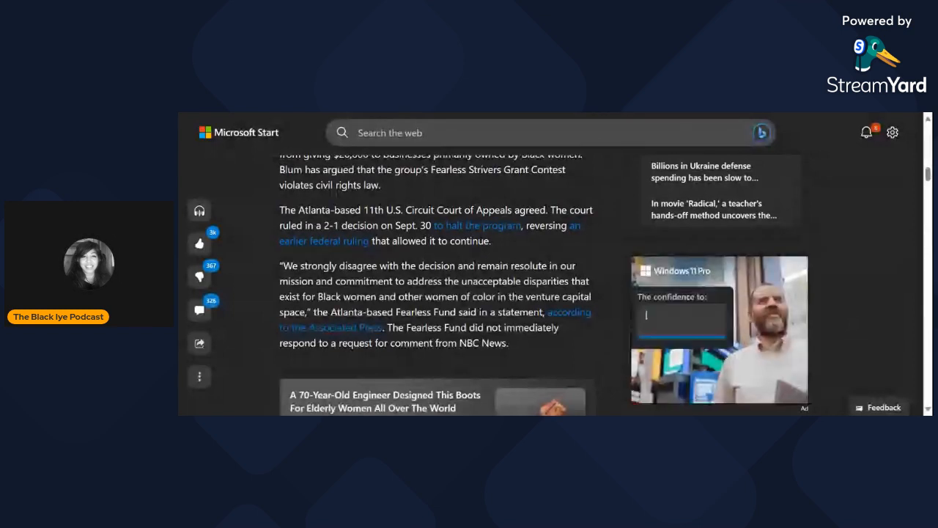
{"action": "type", "text": "keep bad act"}
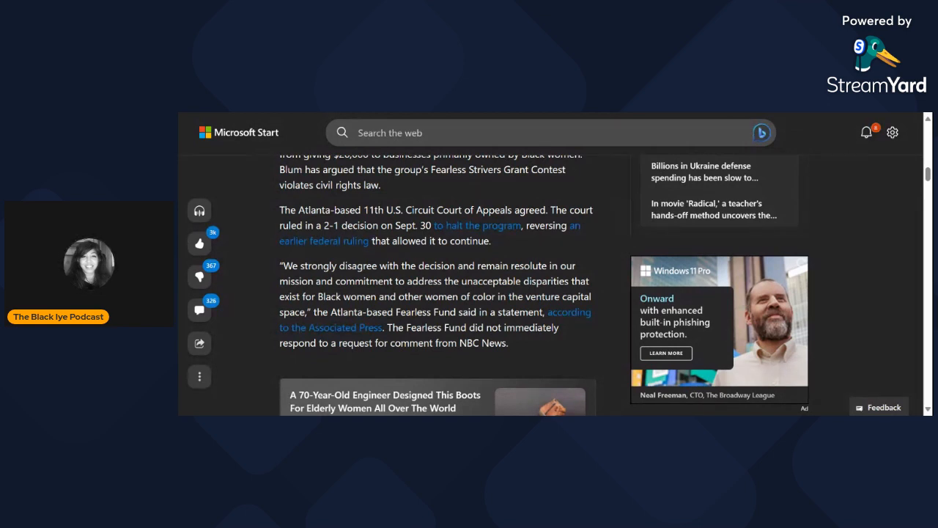
{"action": "scroll", "scroll_direction": "down", "scroll_amount": 3}
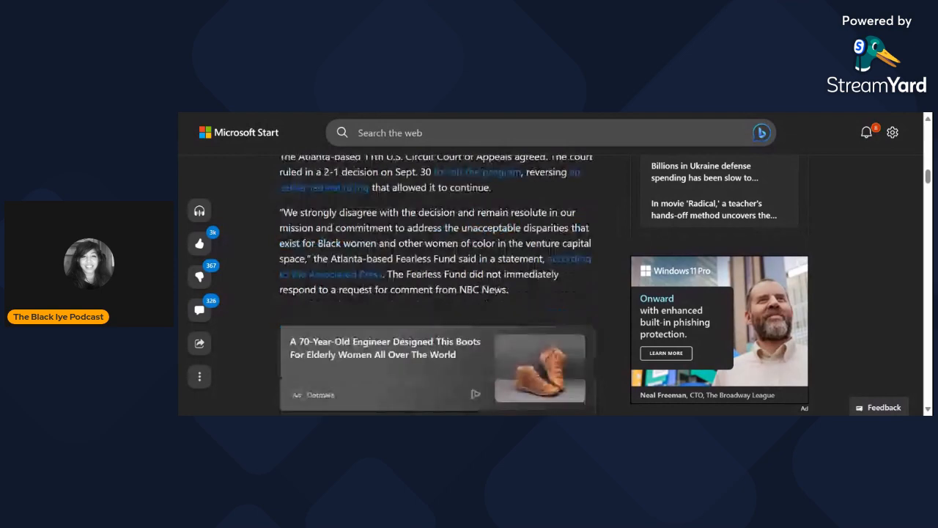
Step: Scroll past the ad to the backlash and venture funding statistics paragraphs
{"action": "scroll", "scroll_direction": "down", "scroll_amount": 3}
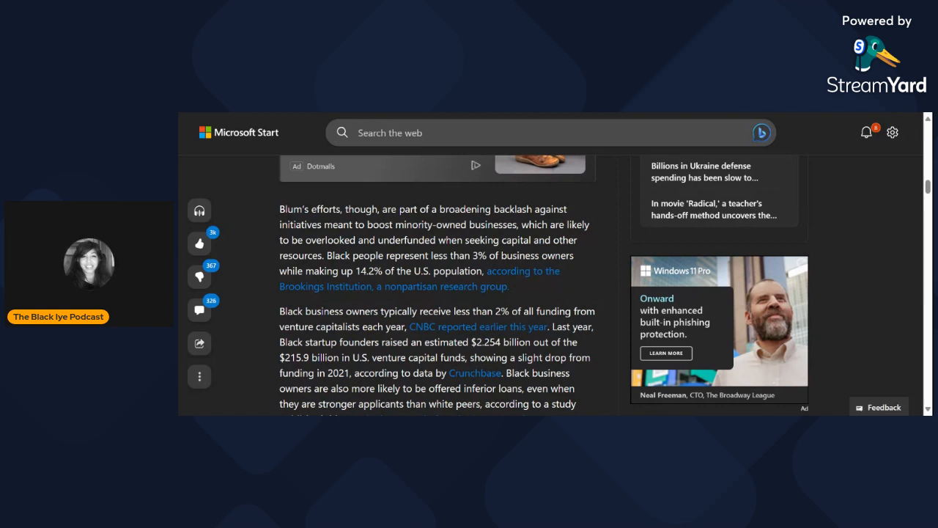
Step: Scroll down to Erica Foldy's quote and the paragraph on Black VC firms
{"action": "scroll", "scroll_direction": "down", "scroll_amount": 3}
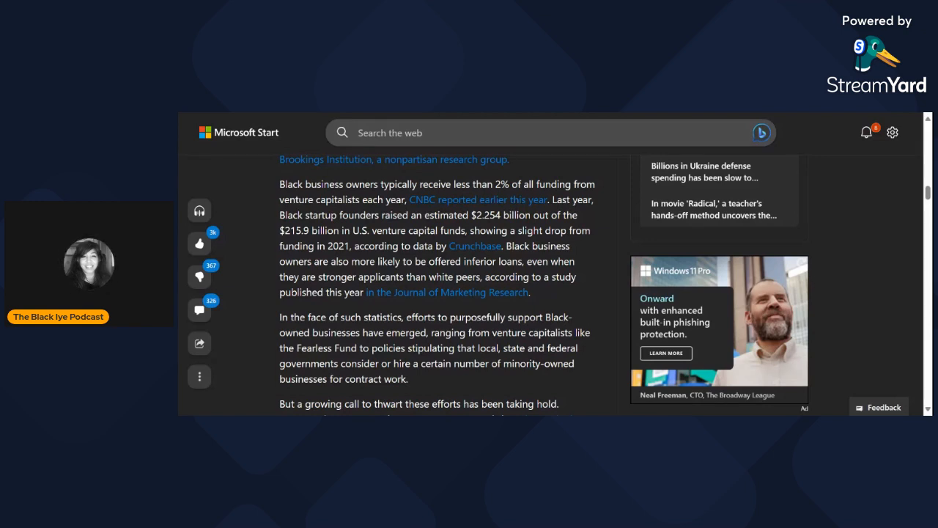
{"action": "scroll", "scroll_direction": "down", "scroll_amount": 3}
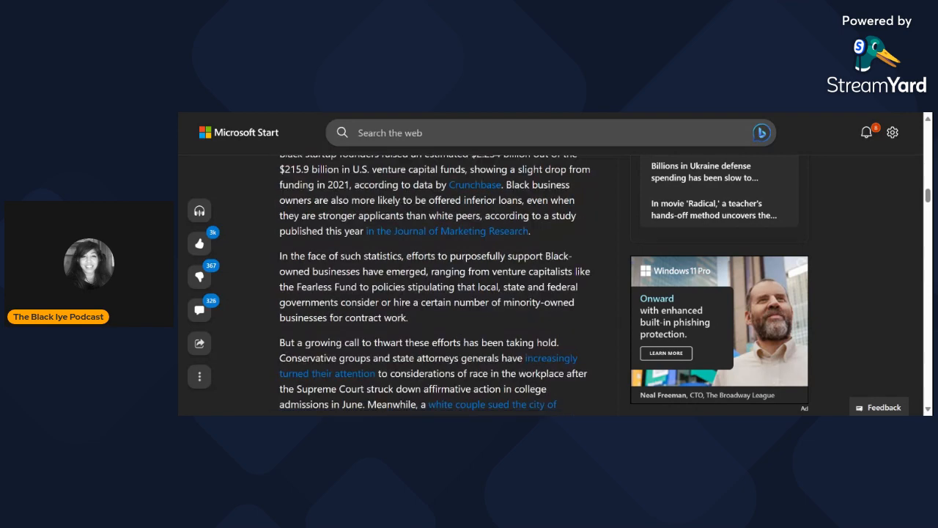
{"action": "scroll", "scroll_direction": "down", "scroll_amount": 3}
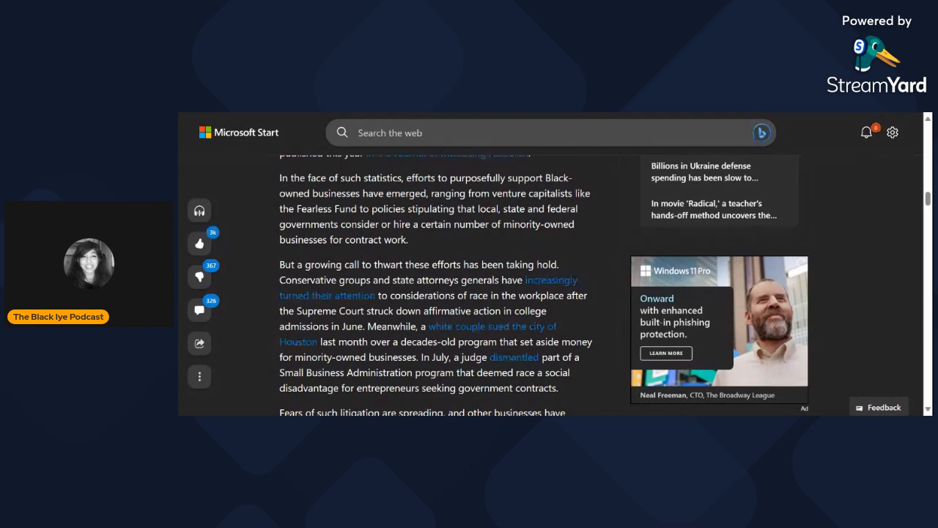
{"action": "scroll", "scroll_direction": "down", "scroll_amount": 3}
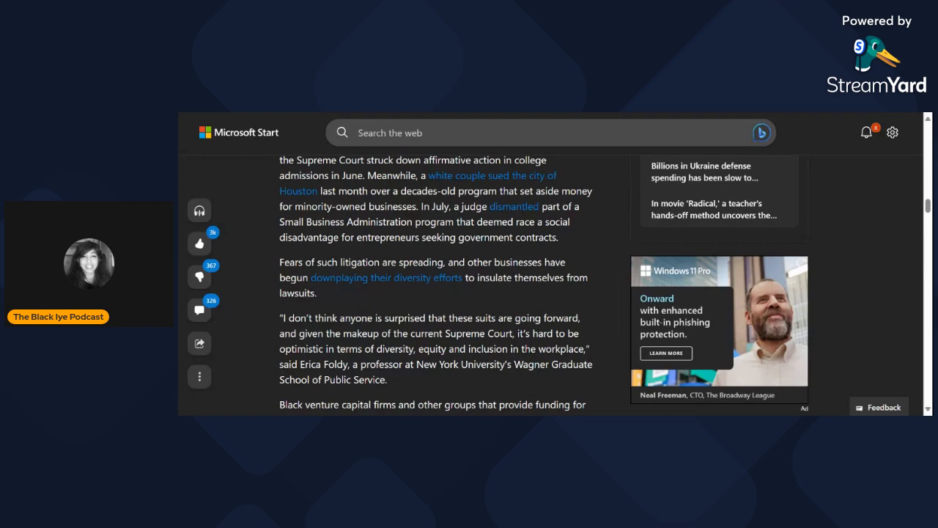
{"action": "scroll", "scroll_direction": "down", "scroll_amount": 3}
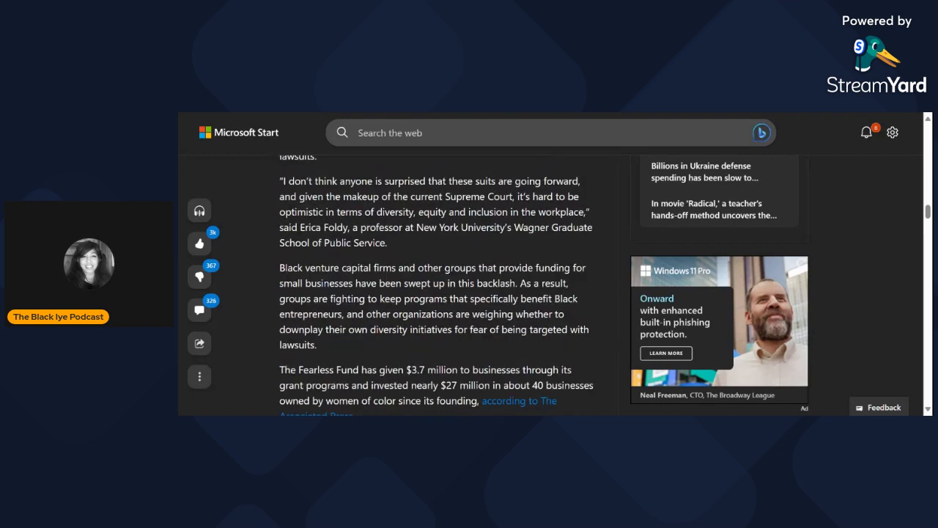
Step: Scroll to the Arian Simone paragraph and Myriam Jean-Baptiste's LS Cream Liqueur quote
{"action": "scroll", "scroll_direction": "down", "scroll_amount": 3}
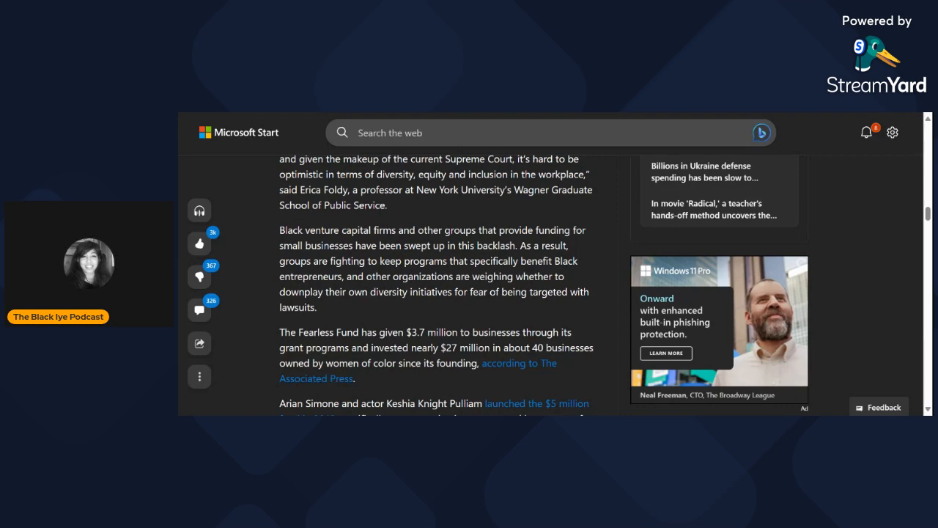
{"action": "scroll", "scroll_direction": "down", "scroll_amount": 3}
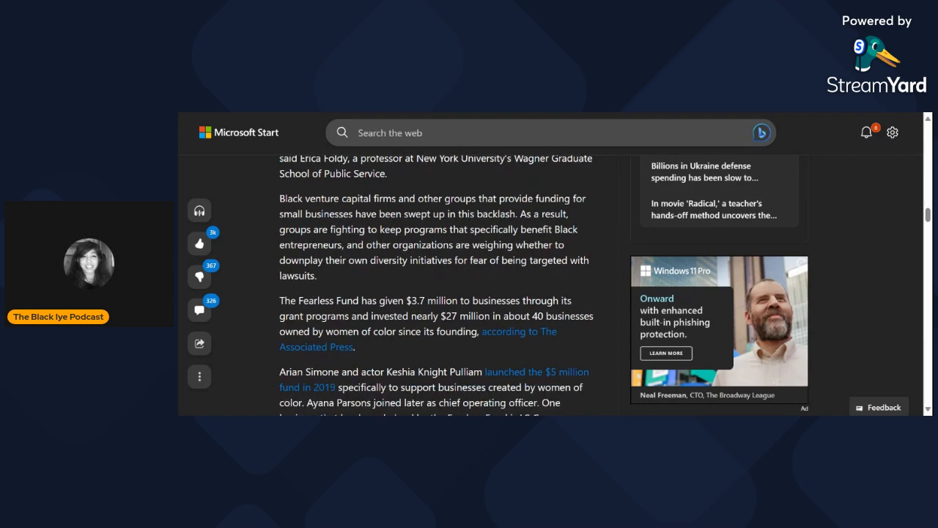
{"action": "scroll", "scroll_direction": "down", "scroll_amount": 3}
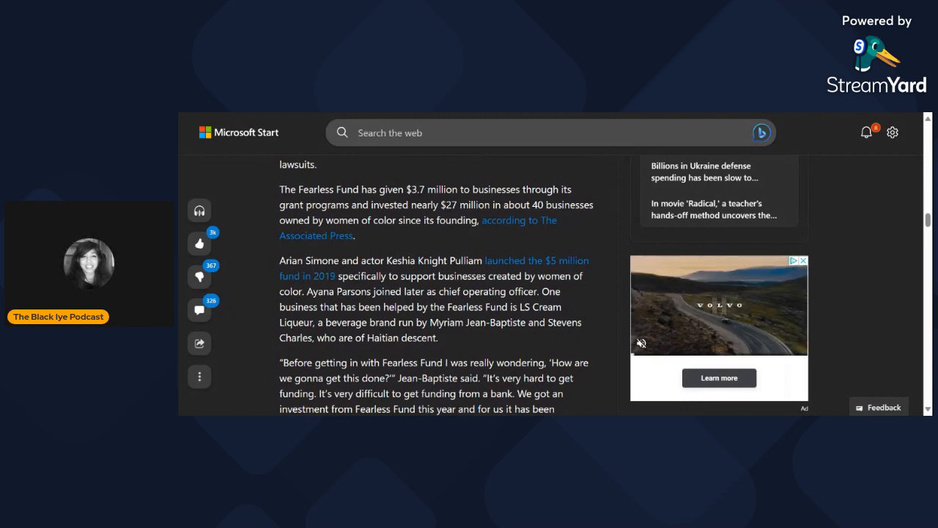
{"action": "scroll", "scroll_direction": "down", "scroll_amount": 3}
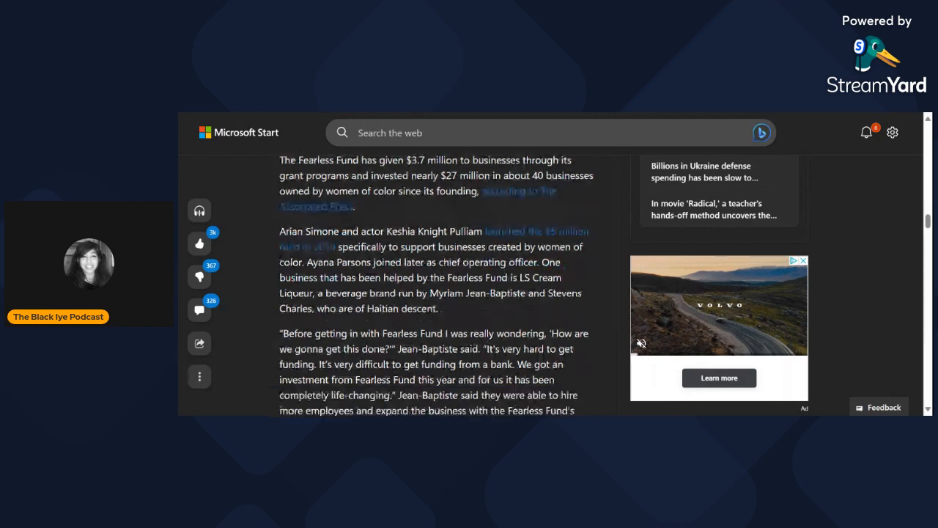
Step: Scroll to Blum's claim that the Strivers Grant Contest violates the Civil Rights Act of 1866
{"action": "scroll", "scroll_direction": "down", "scroll_amount": 3}
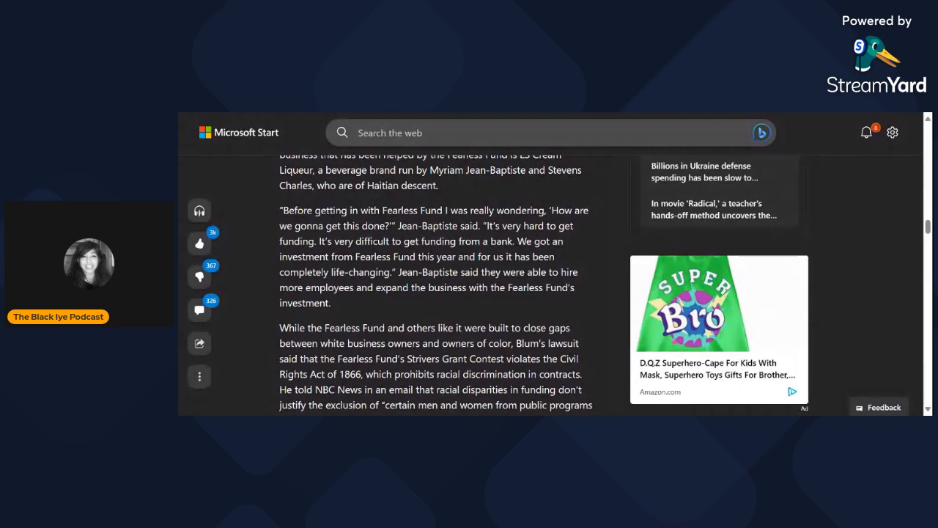
{"action": "scroll", "scroll_direction": "down", "scroll_amount": 3}
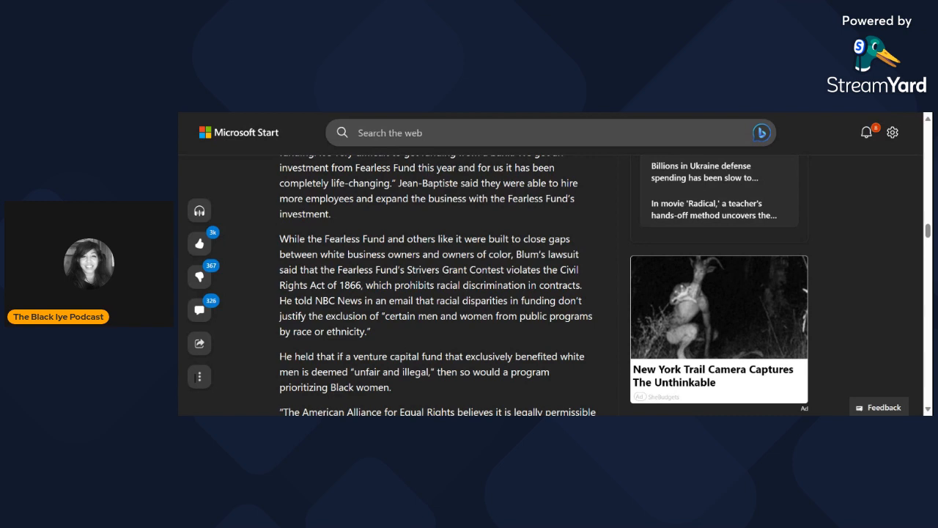
Step: Scroll past the Blum quote to the Ben Crump and America First Legal paragraphs
{"action": "scroll", "scroll_direction": "down", "scroll_amount": 3}
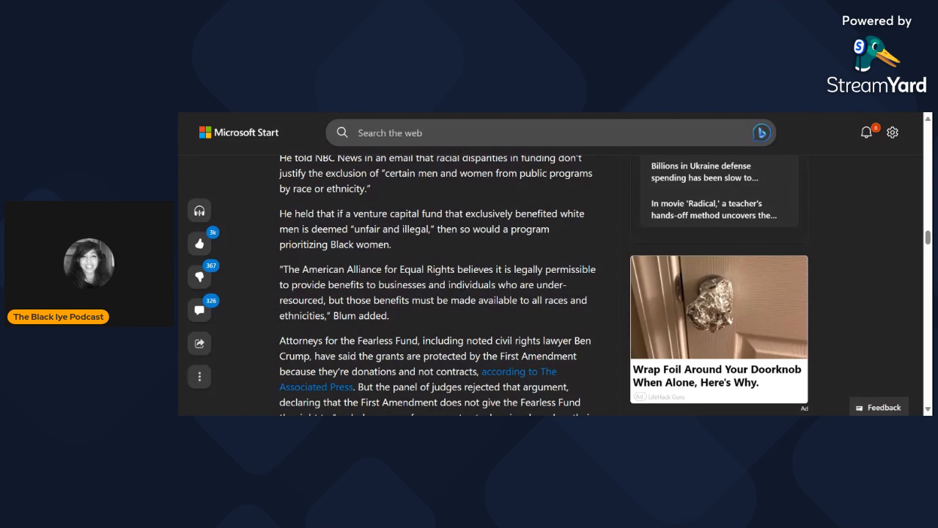
{"action": "scroll", "scroll_direction": "down", "scroll_amount": 3}
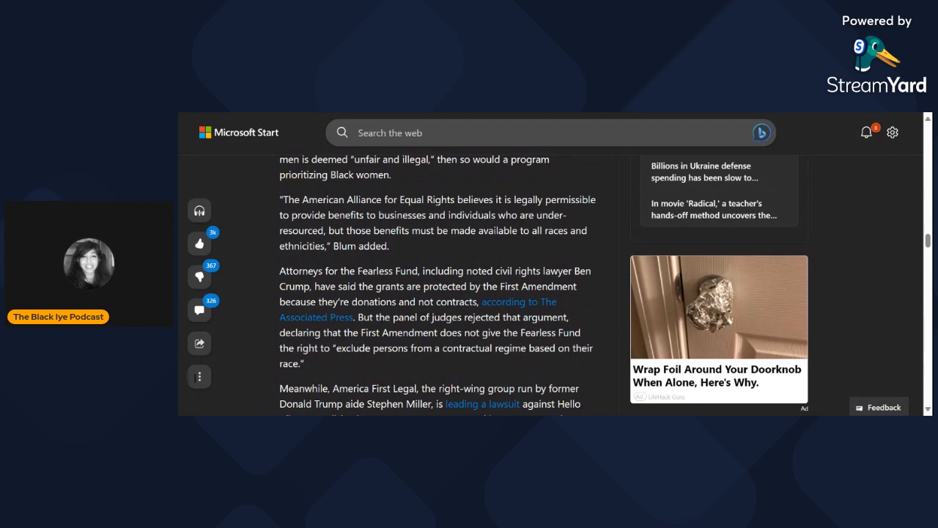
{"action": "scroll", "scroll_direction": "down", "scroll_amount": 3}
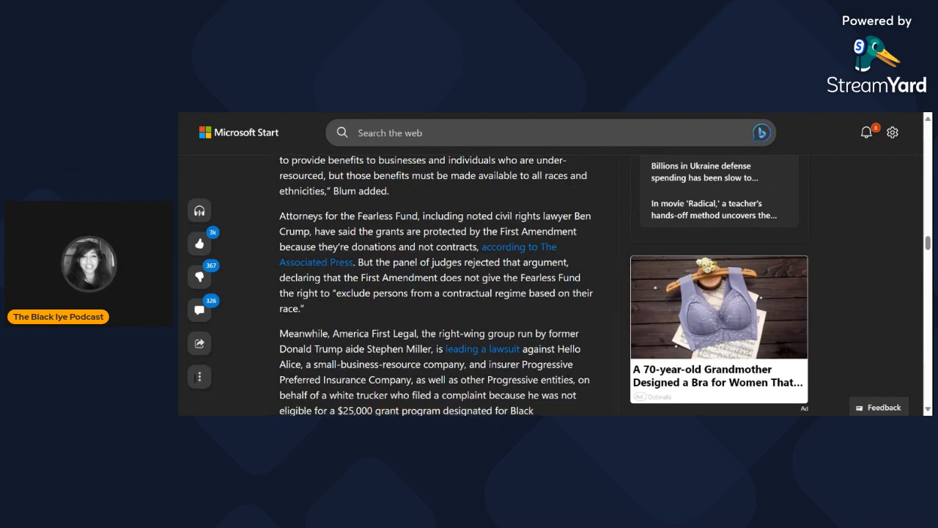
Step: Scroll past Nathan Roberts' complaint to the 'The chilling effect on DEI efforts' heading
{"action": "scroll", "scroll_direction": "down", "scroll_amount": 3}
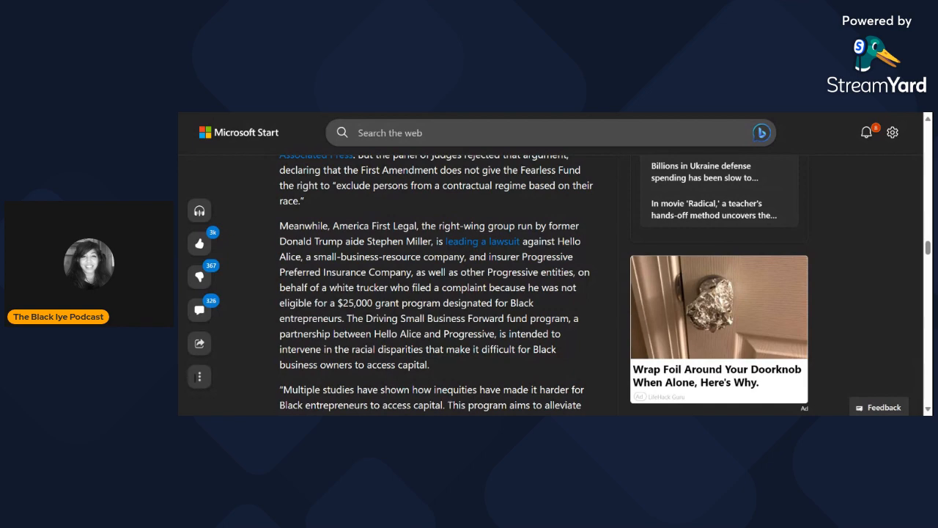
{"action": "scroll", "scroll_direction": "down", "scroll_amount": 3}
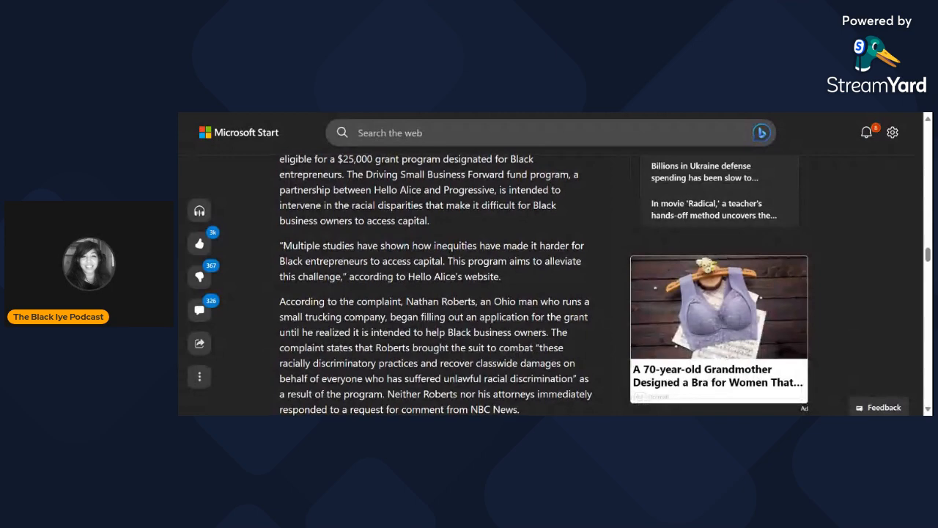
{"action": "scroll", "scroll_direction": "down", "scroll_amount": 3}
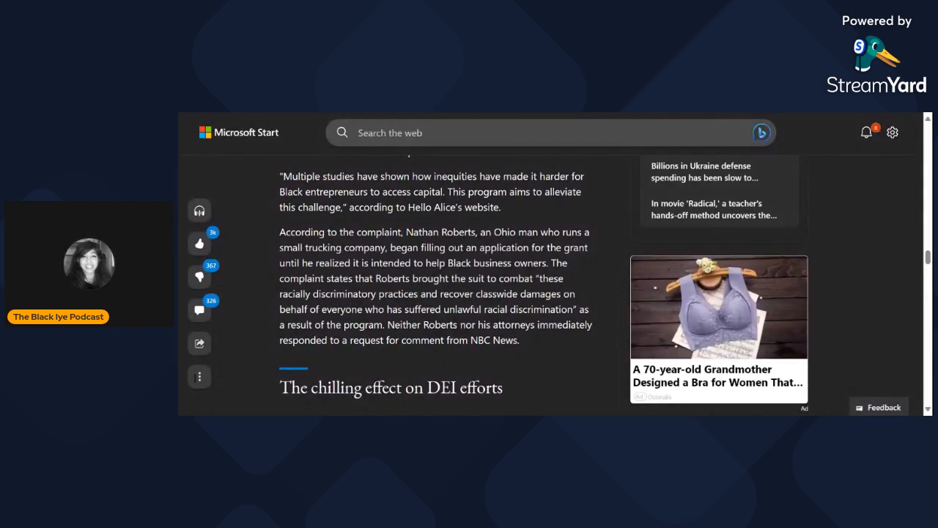
{"action": "scroll", "scroll_direction": "down", "scroll_amount": 3}
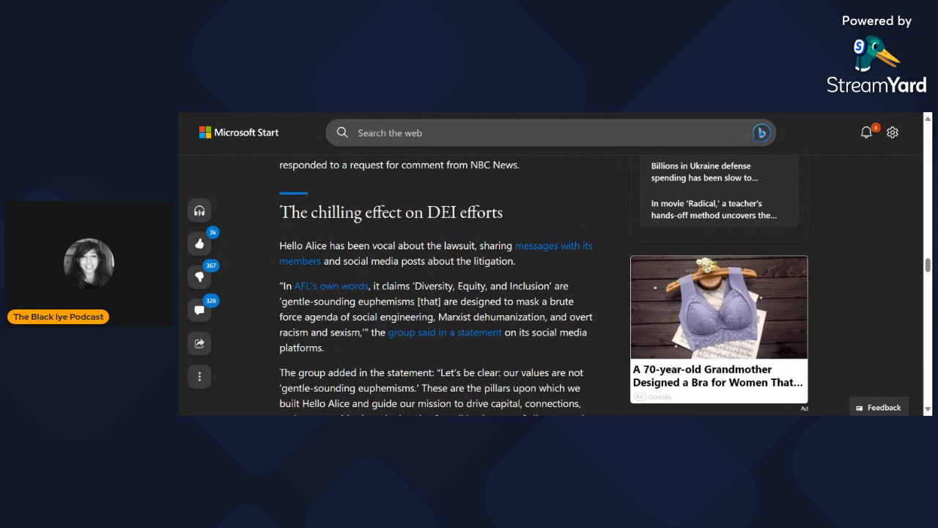
Step: Scroll so the chilling-effect heading tops the page and Hello Alice's statement shows fully
{"action": "scroll", "scroll_direction": "down", "scroll_amount": 3}
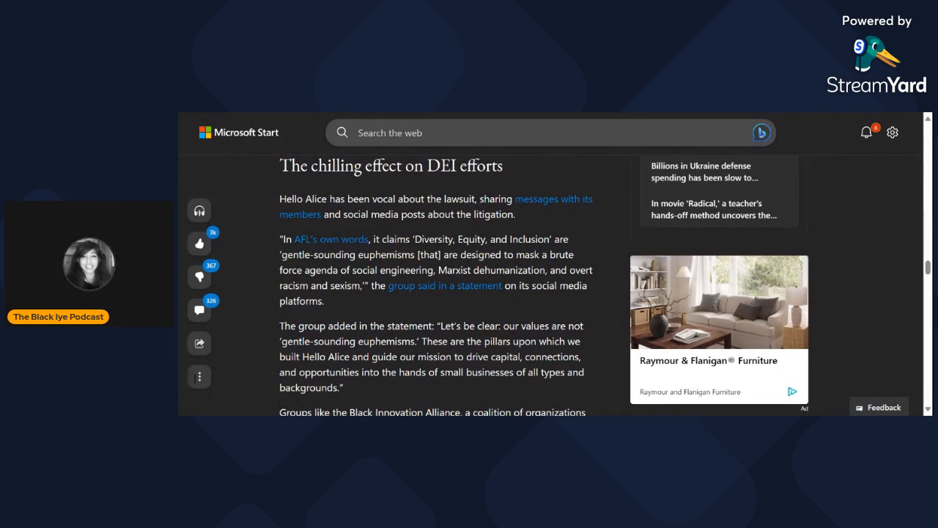
Step: Scroll to the Black Innovation Alliance paragraph about its 90-day Clap Back campaign
{"action": "scroll", "scroll_direction": "down", "scroll_amount": 3}
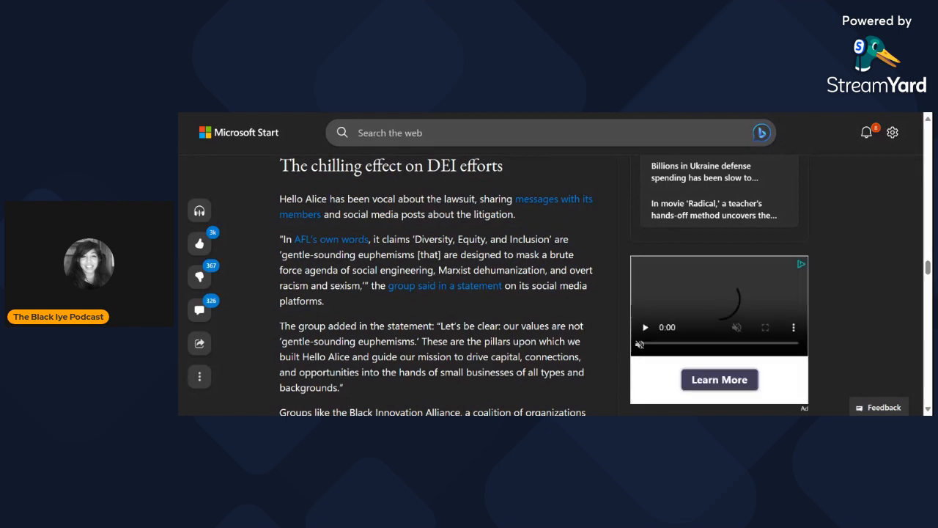
{"action": "left_click", "coordinate": [644, 327]}
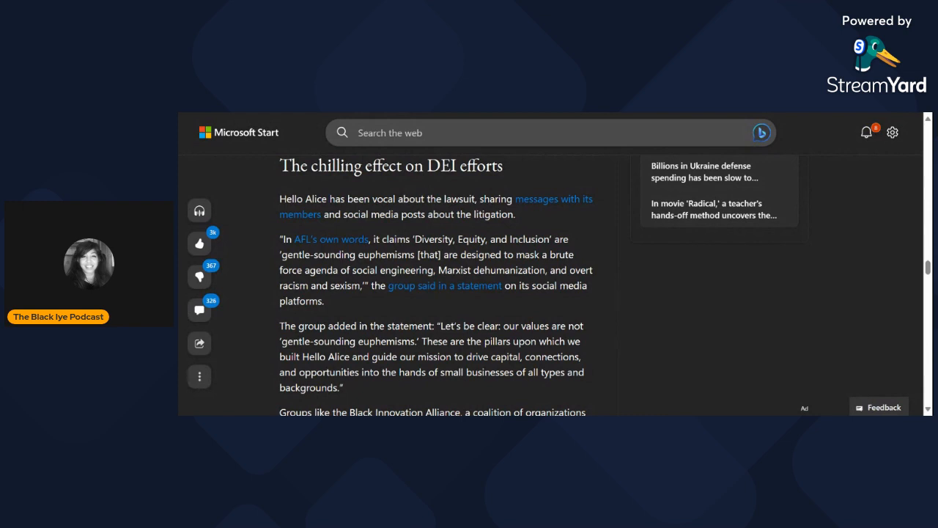
{"action": "scroll", "scroll_direction": "down", "scroll_amount": 3}
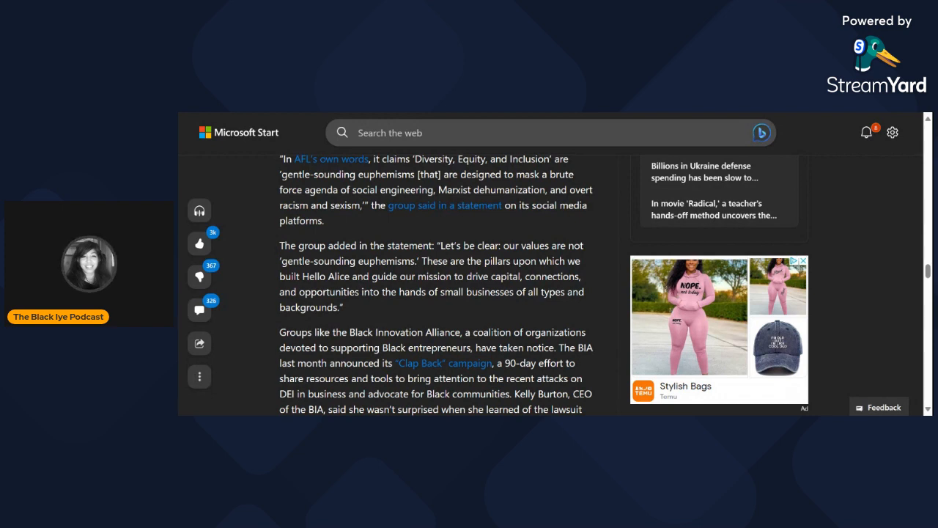
Step: Scroll past Burton's quote and the Morrison & Foerster lawsuit to Tina Opie's remarks
{"action": "scroll", "scroll_direction": "down", "scroll_amount": 3}
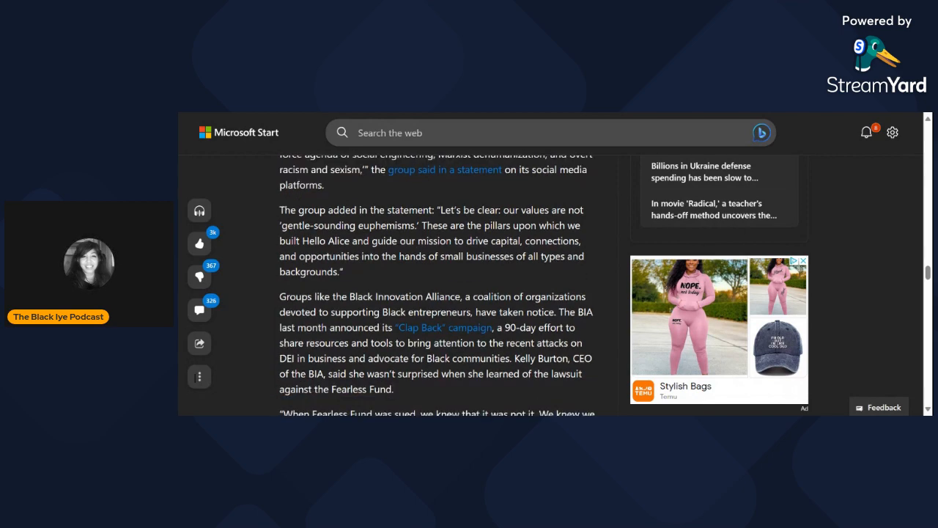
{"action": "scroll", "scroll_direction": "down", "scroll_amount": 3}
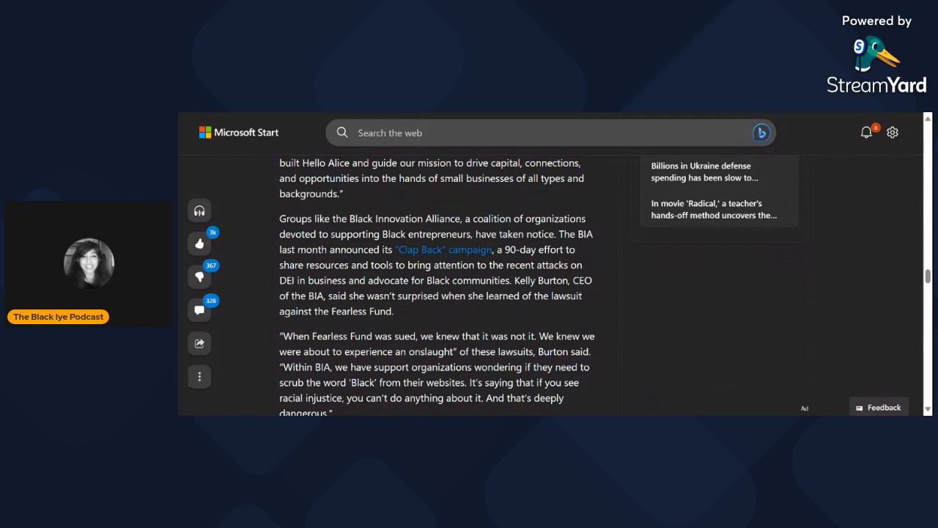
{"action": "scroll", "scroll_direction": "down", "scroll_amount": 3}
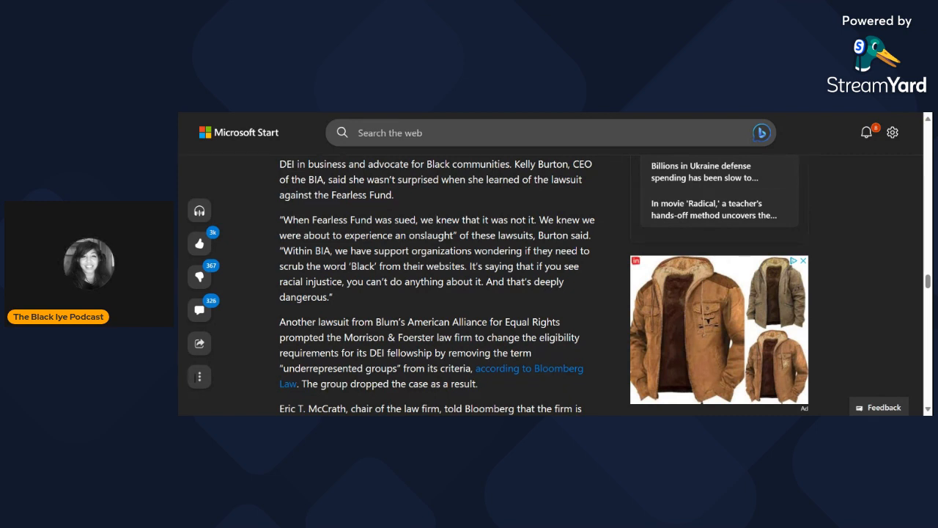
{"action": "left_click", "coordinate": [803, 261]}
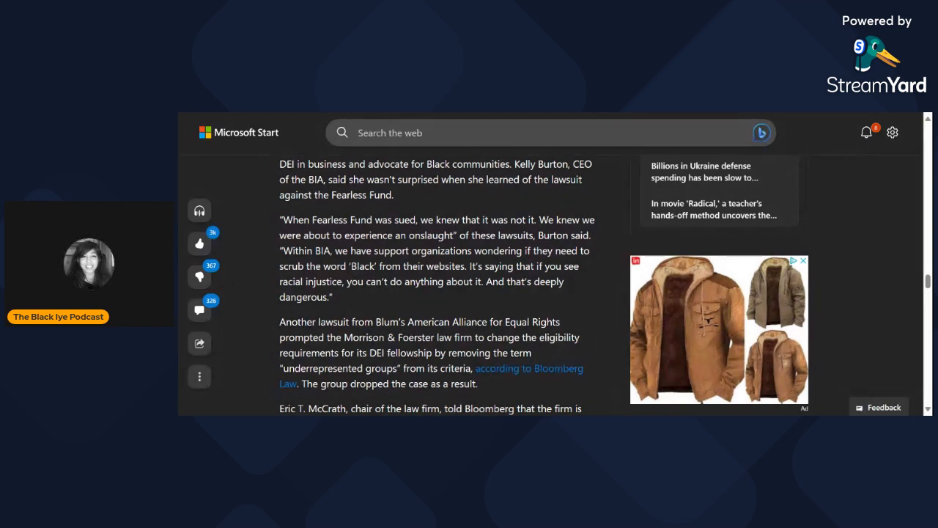
{"action": "scroll", "scroll_direction": "down", "scroll_amount": 3}
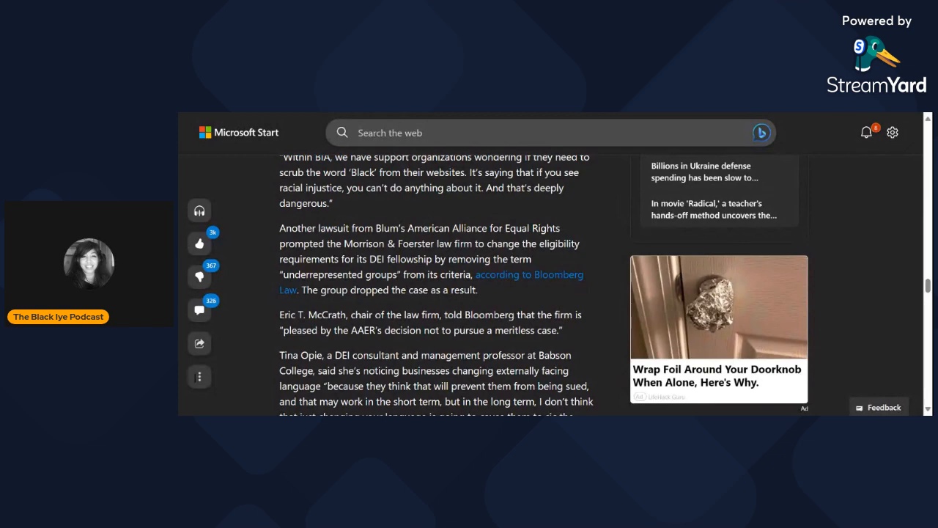
Step: Scroll to show Tina Opie's full quote on changing language and Foldy's paragraph
{"action": "scroll", "scroll_direction": "down", "scroll_amount": 3}
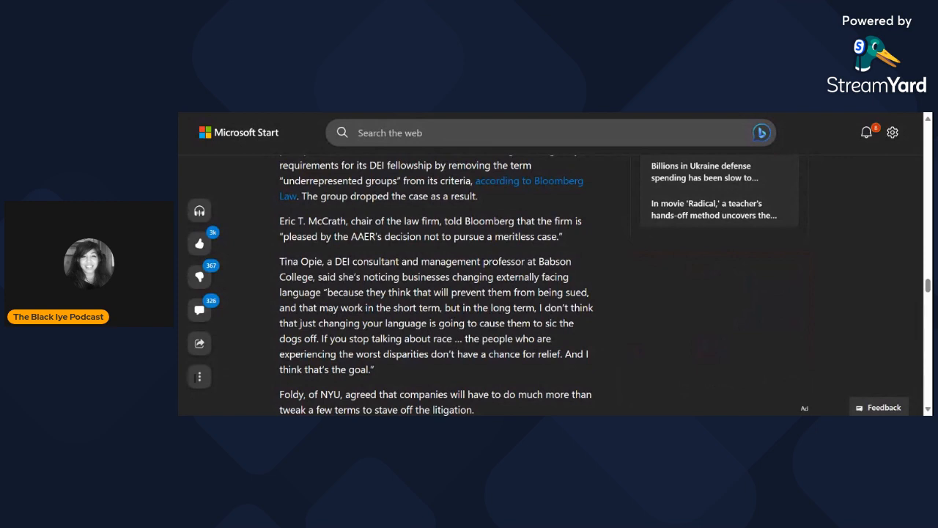
Step: Scroll to the article's end with Foldy's closing quote and the NBCNews.com attribution
{"action": "scroll", "scroll_direction": "down", "scroll_amount": 3}
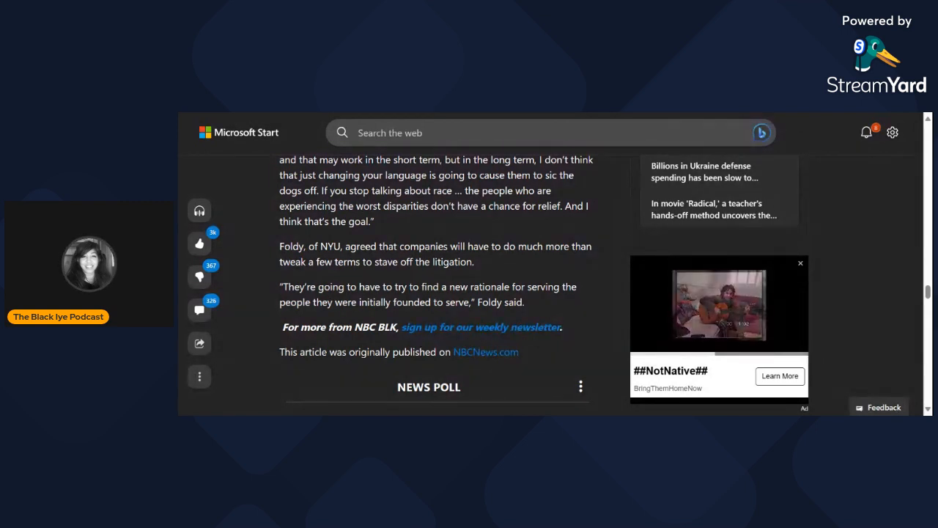
{"action": "left_click", "coordinate": [800, 262]}
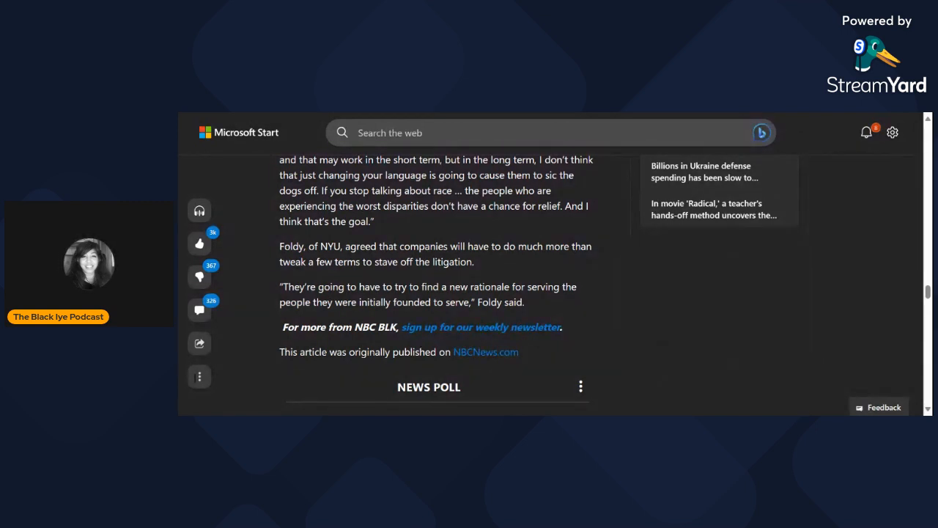